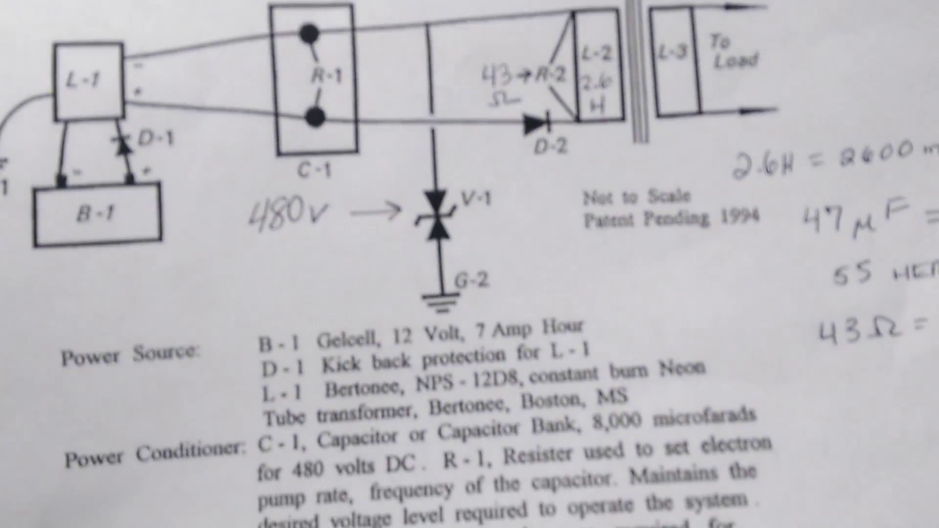
scroll("down", 3)
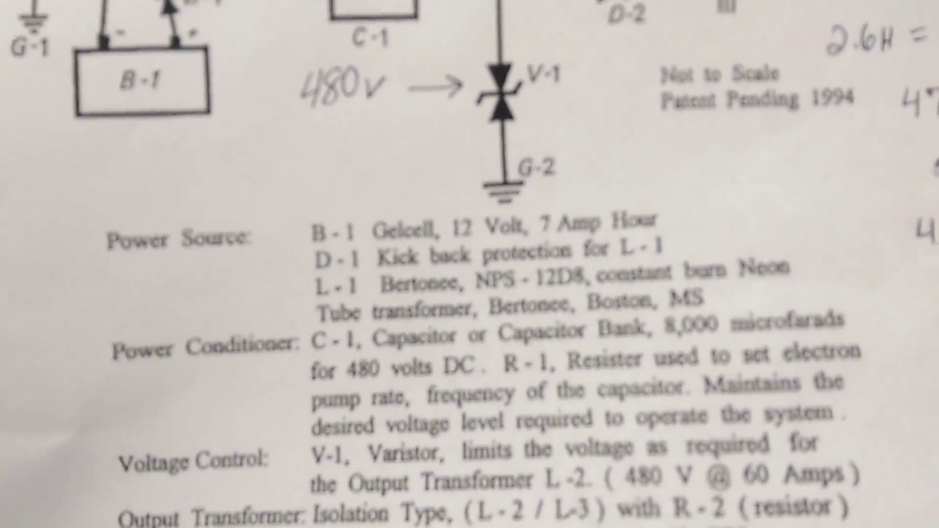